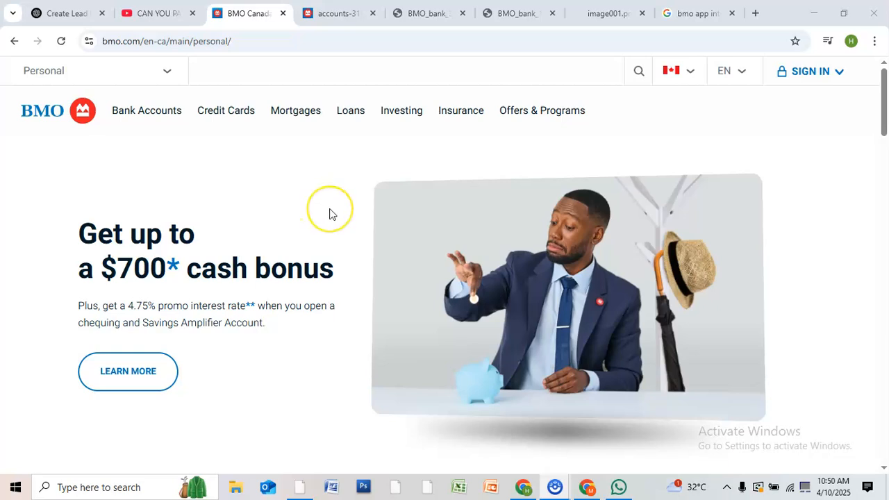
pyautogui.moveTo(332, 213)
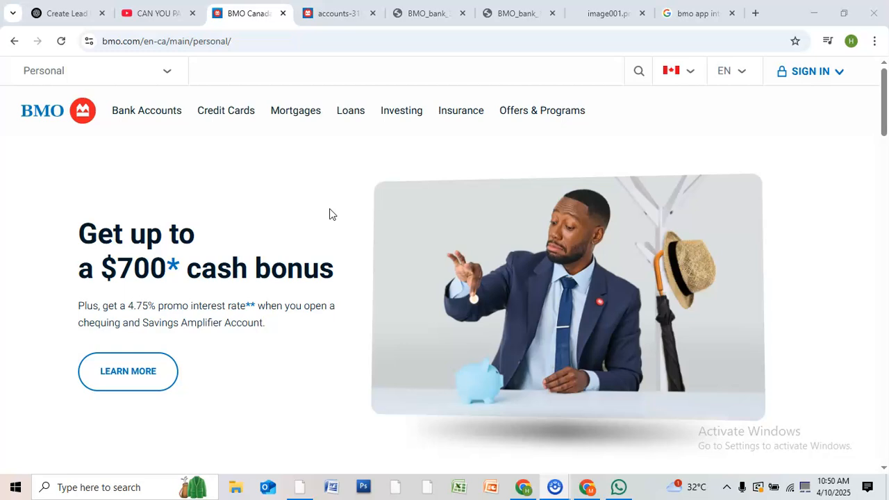
pyautogui.moveTo(399, 224)
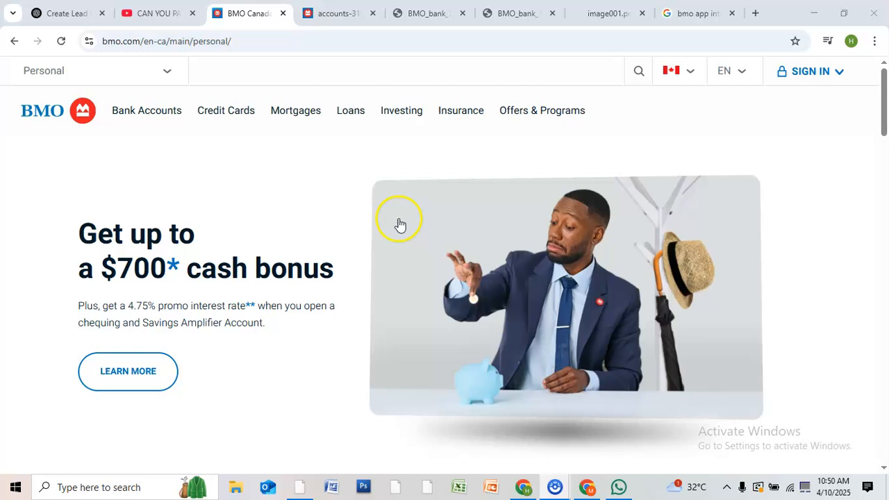
pyautogui.moveTo(453, 248)
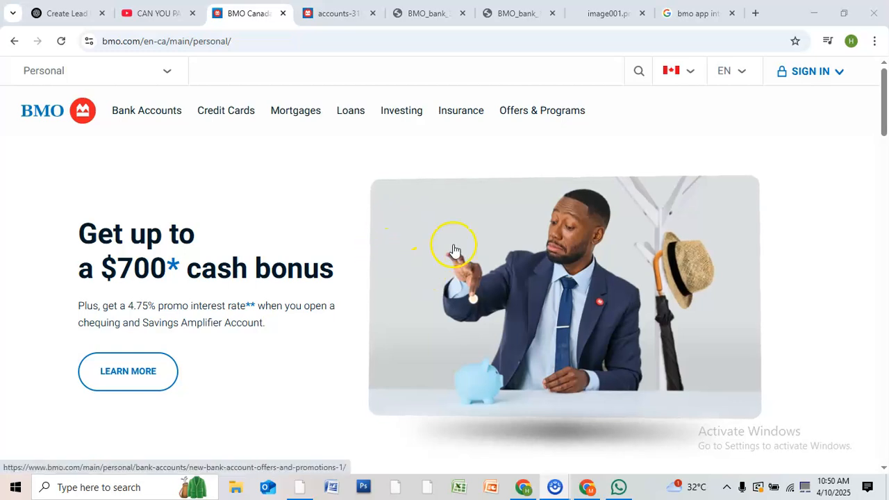
# Step: Scroll down, then switch to the accounts-318x380.png tab showing the BMO accounts home screen
pyautogui.scroll(-3)
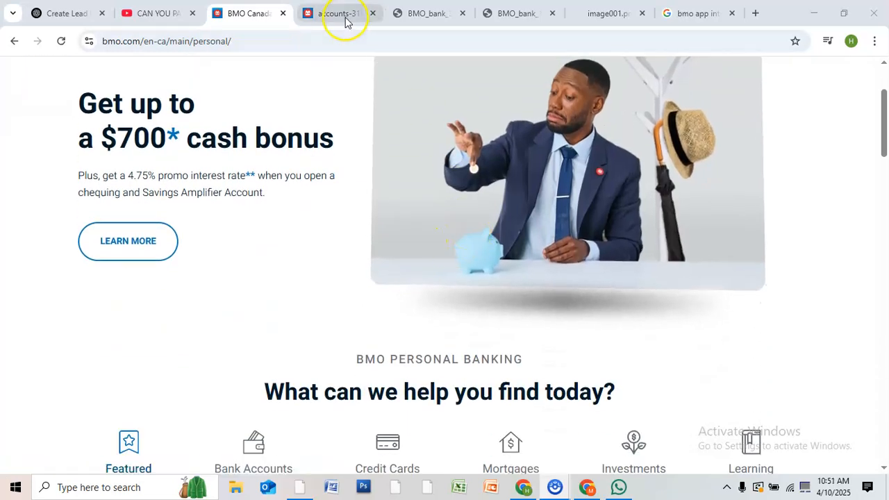
pyautogui.click(339, 13)
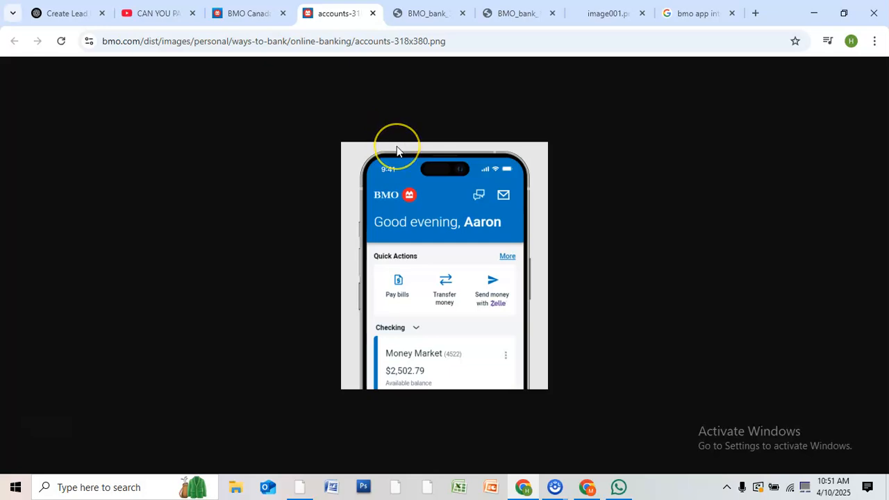
pyautogui.moveTo(375, 196)
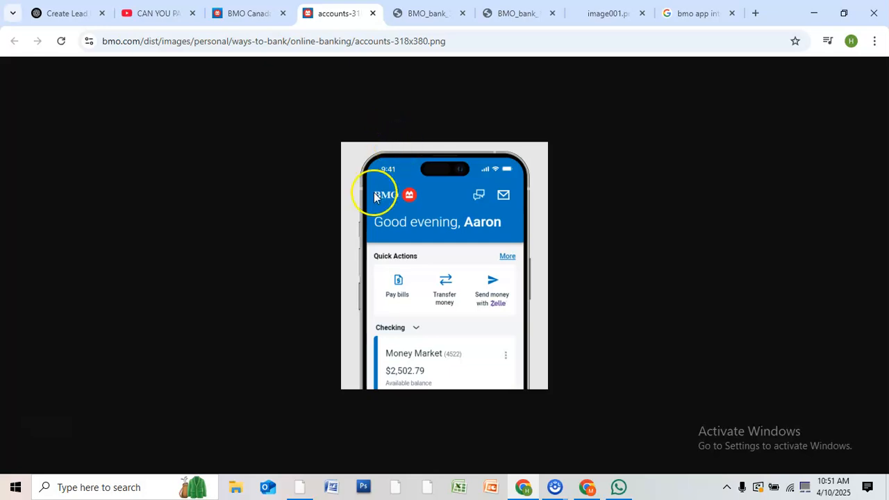
pyautogui.moveTo(504, 195)
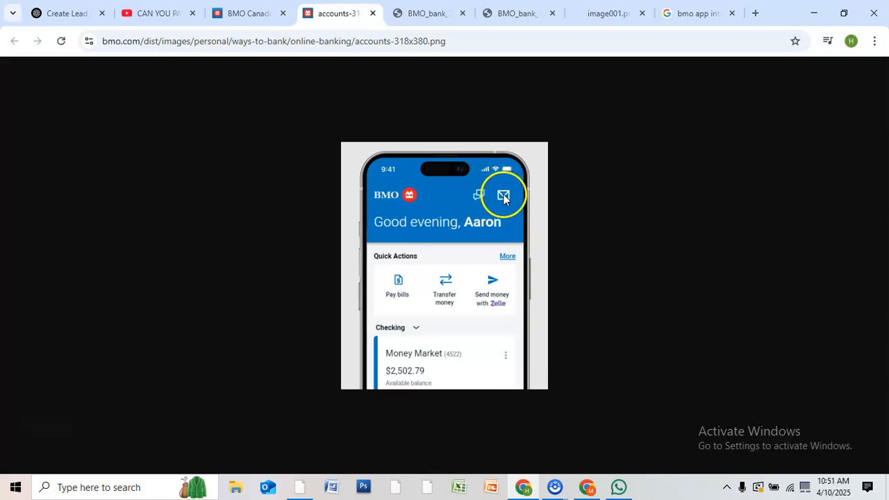
pyautogui.moveTo(445, 18)
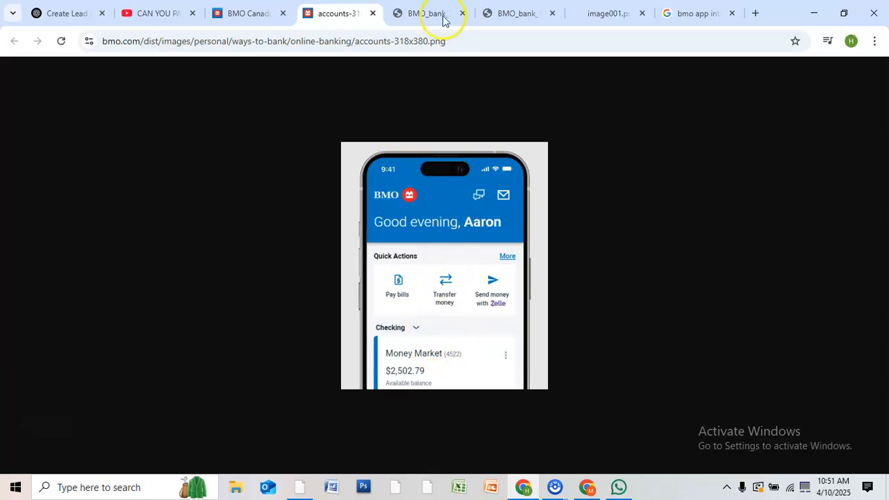
# Step: Switch to the BMO_bank_3 tab showing the Interac e-Transfer send or request screen
pyautogui.click(423, 13)
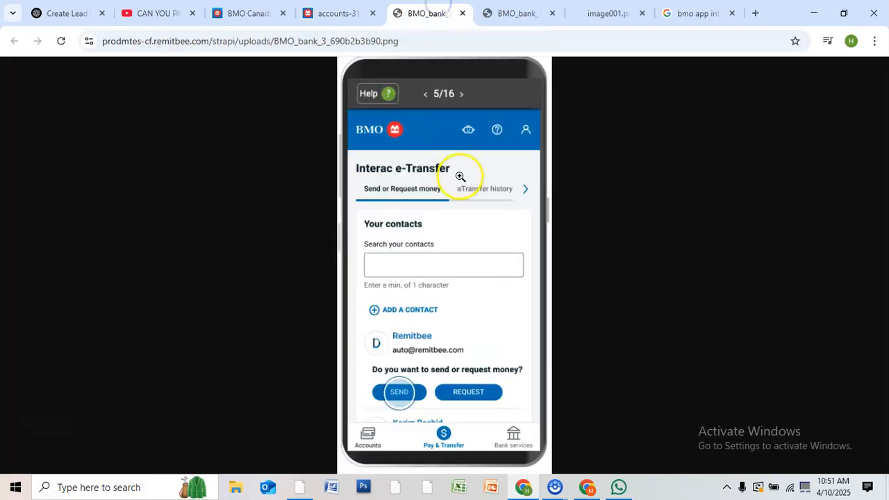
pyautogui.moveTo(445, 232)
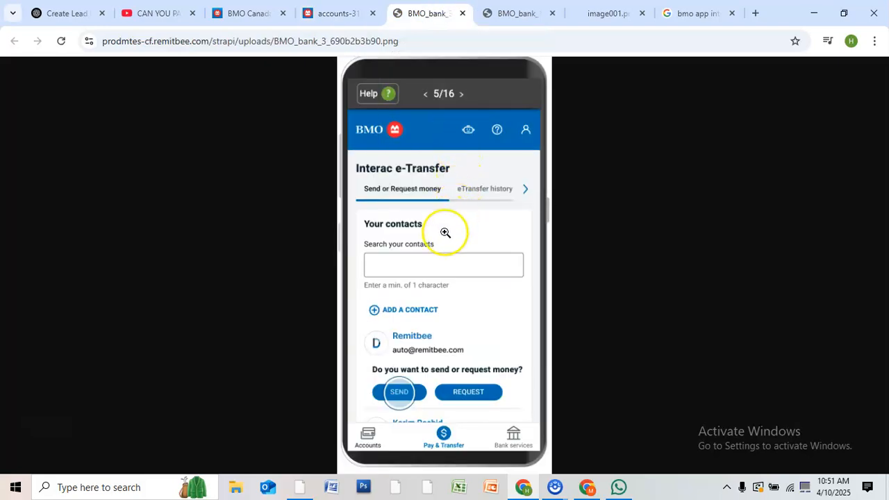
pyautogui.moveTo(541, 315)
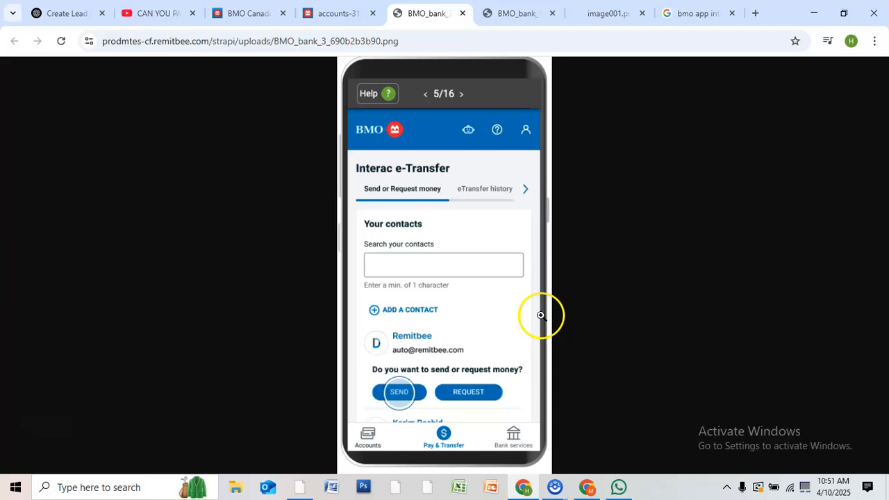
pyautogui.moveTo(556, 305)
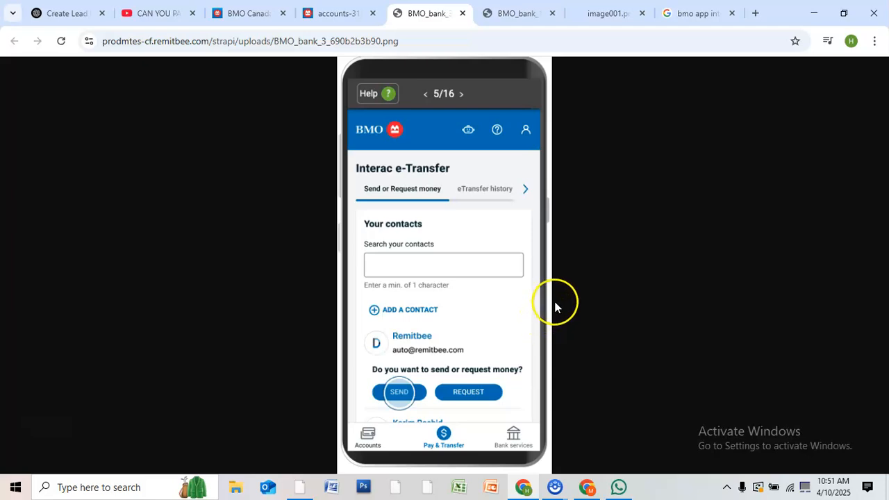
pyautogui.moveTo(537, 377)
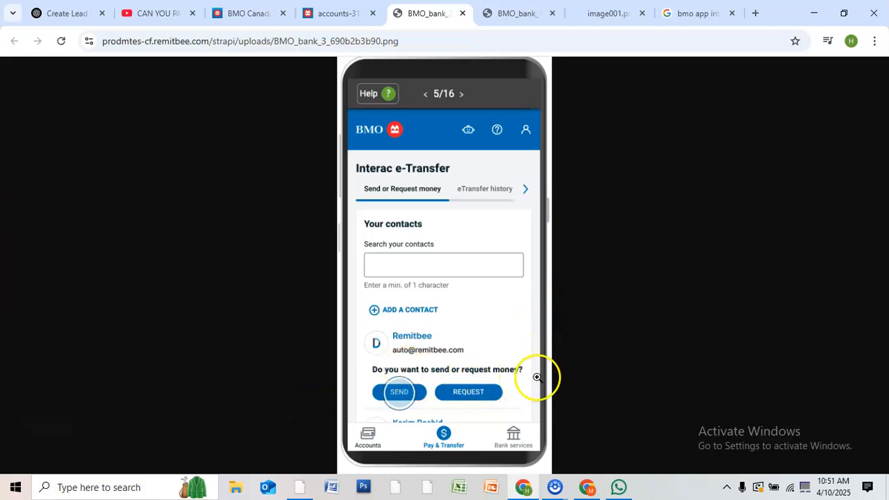
# Step: Switch to the BMO_bank_1 tab showing Chequing and USD Interest Chequing balances
pyautogui.click(518, 13)
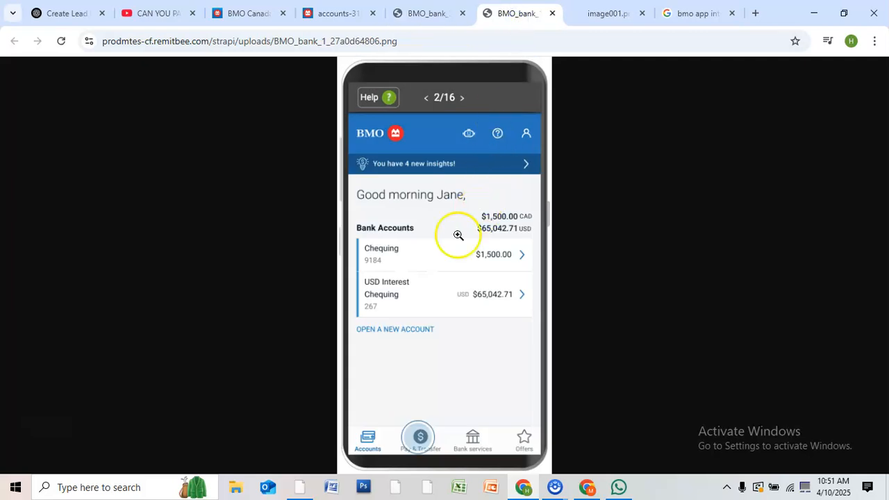
pyautogui.moveTo(393, 297)
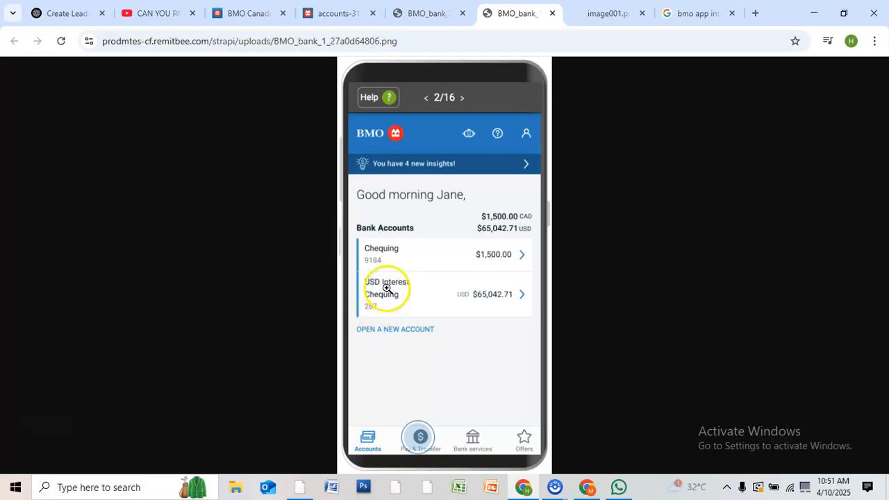
pyautogui.moveTo(608, 12)
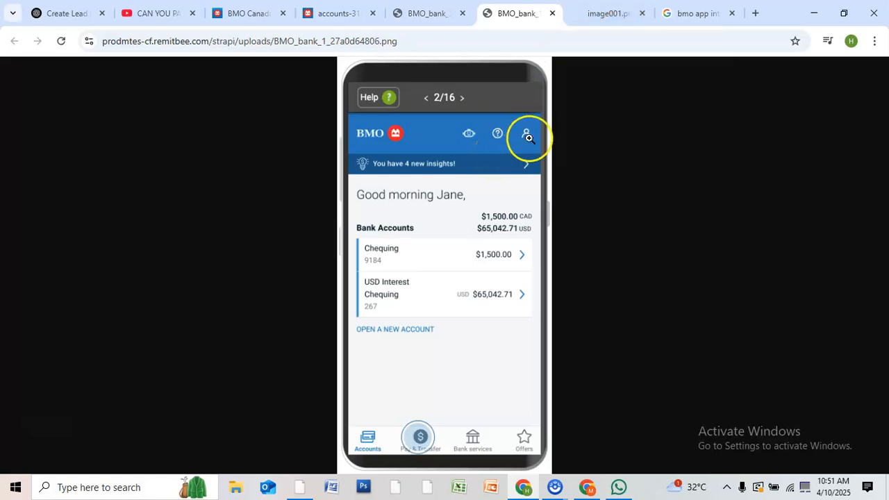
# Step: View the image001.png cancelled e-Transfer screenshot, then return to the BMO Canada tab
pyautogui.click(608, 13)
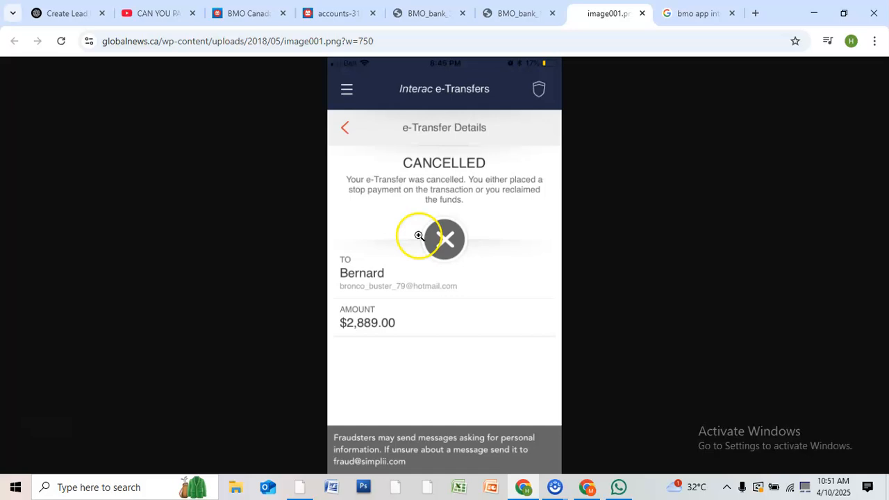
pyautogui.moveTo(442, 309)
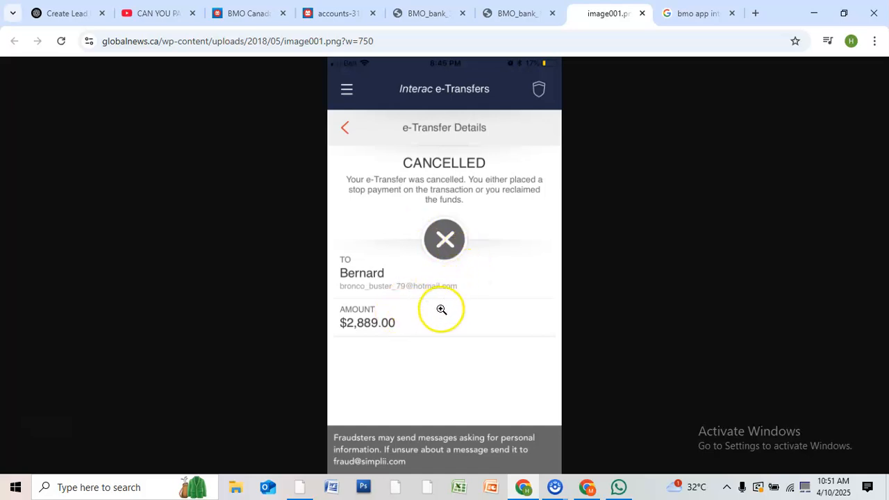
pyautogui.moveTo(399, 346)
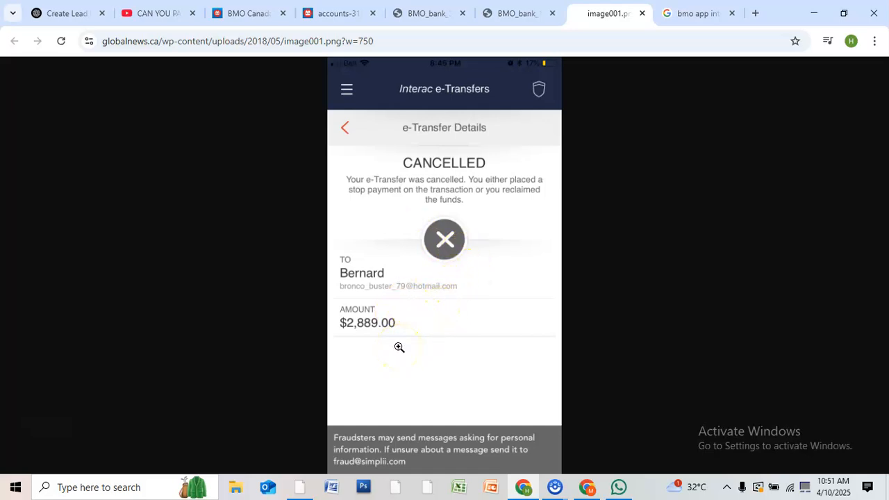
pyautogui.moveTo(422, 330)
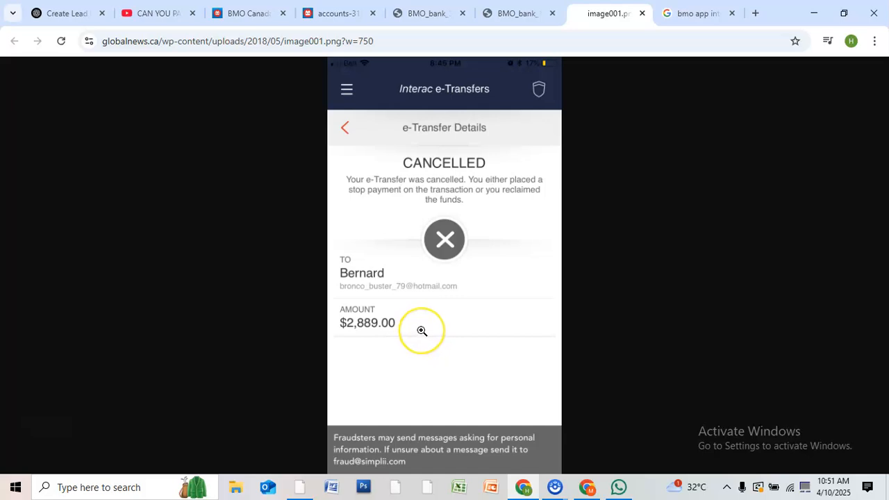
pyautogui.moveTo(467, 281)
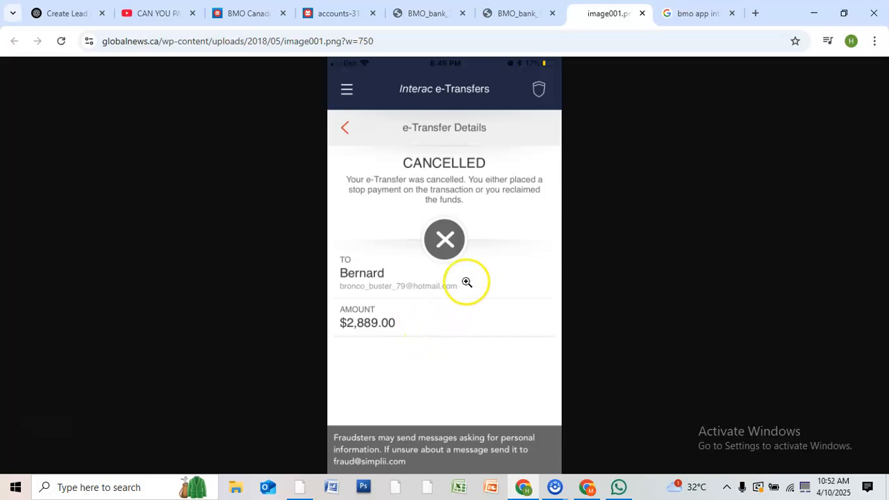
pyautogui.moveTo(467, 282)
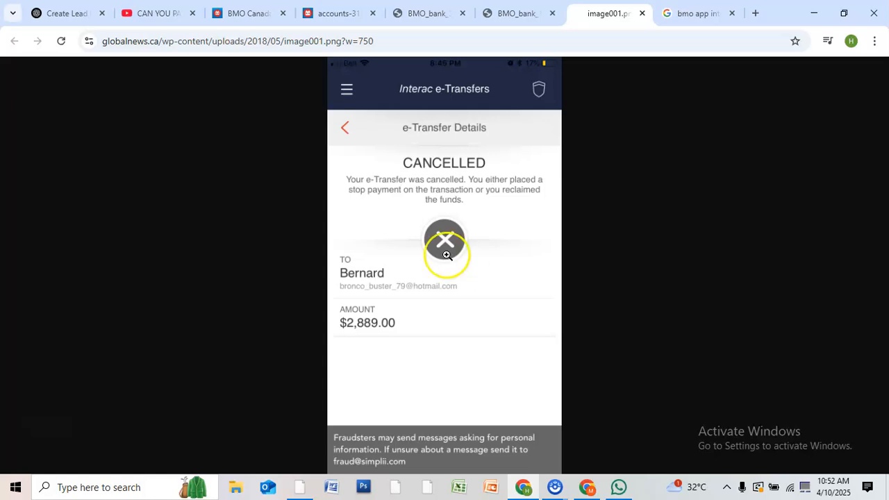
pyautogui.click(249, 13)
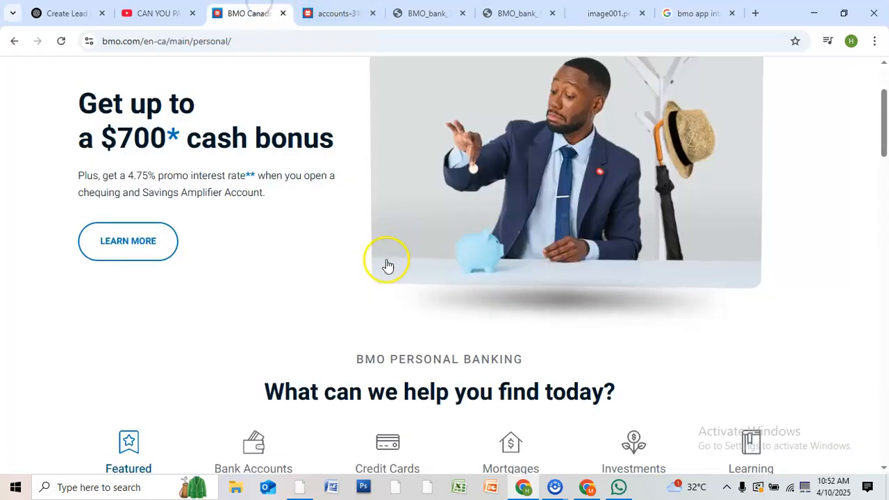
pyautogui.scroll(-3)
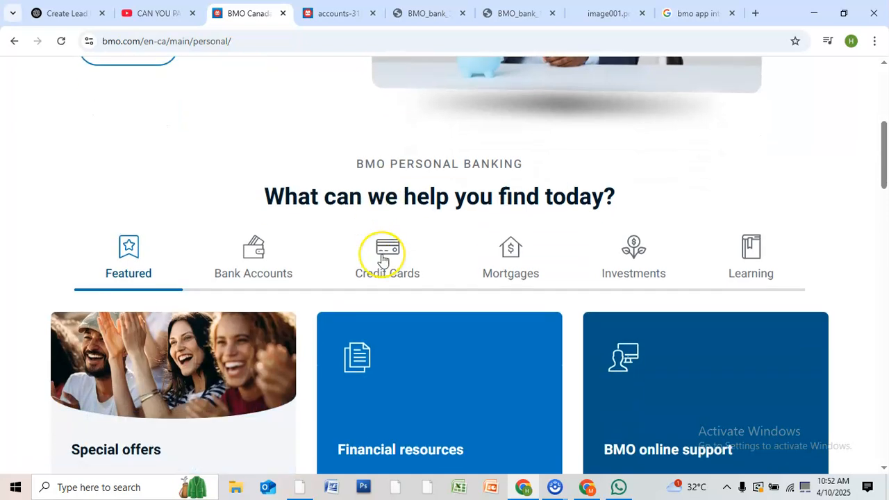
pyautogui.scroll(-3)
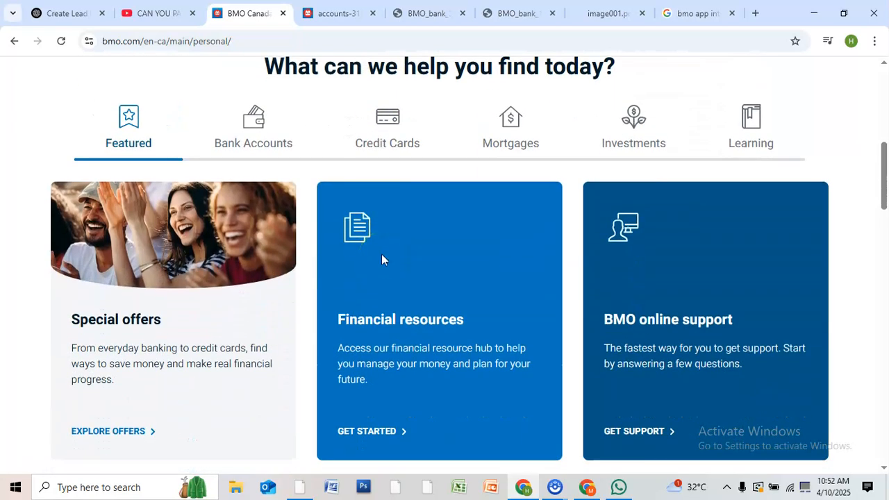
pyautogui.scroll(-3)
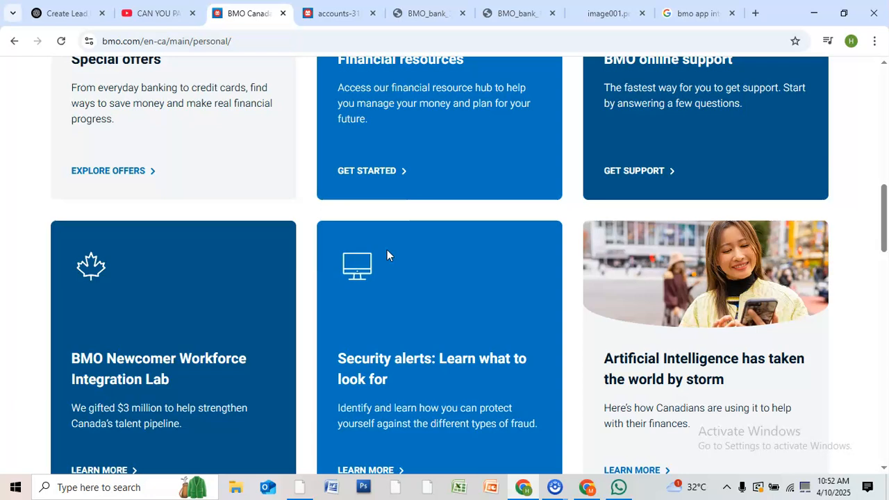
pyautogui.scroll(-3)
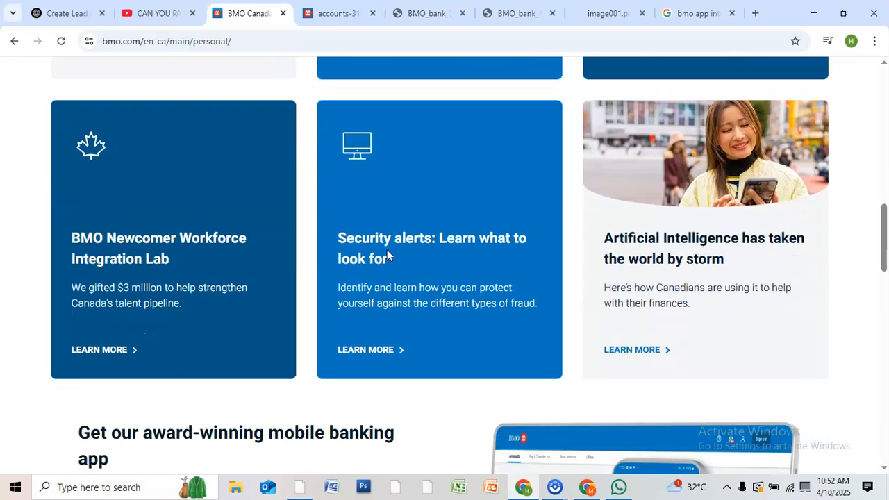
pyautogui.scroll(-3)
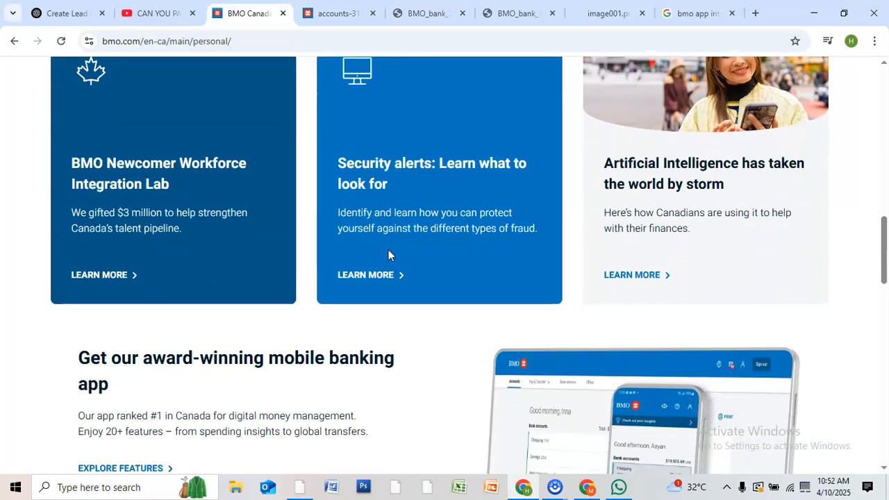
pyautogui.scroll(3)
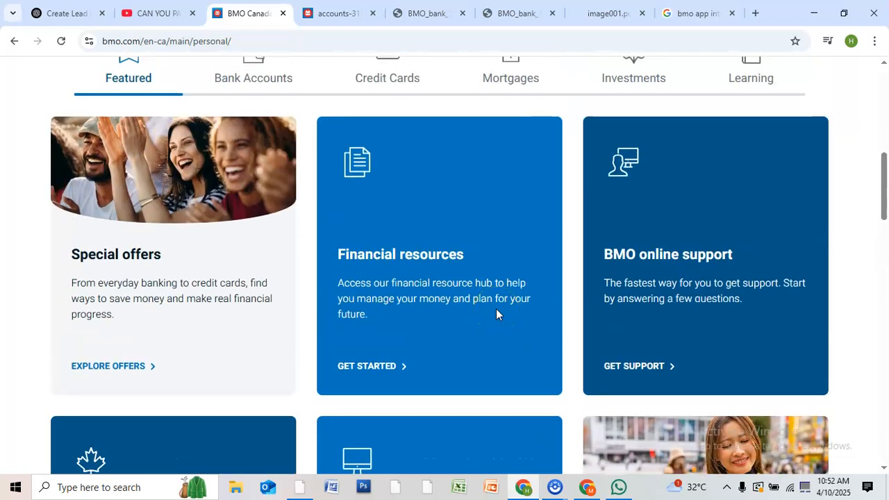
pyautogui.scroll(3)
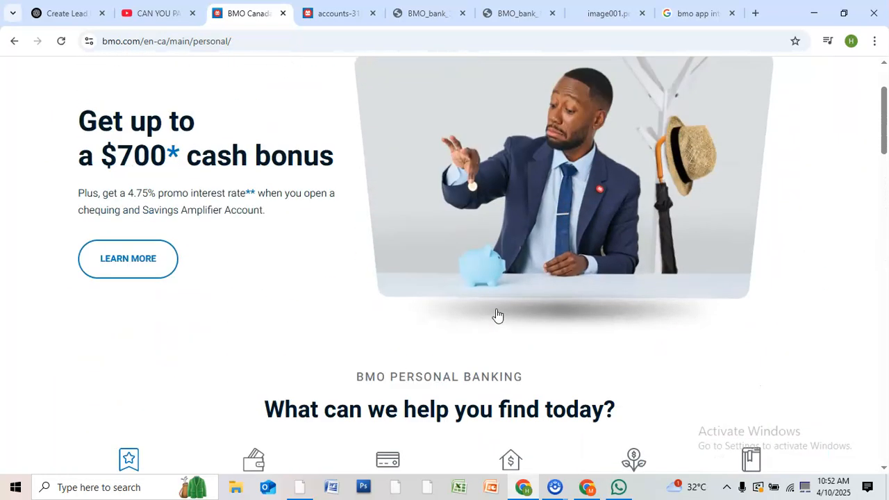
pyautogui.scroll(3)
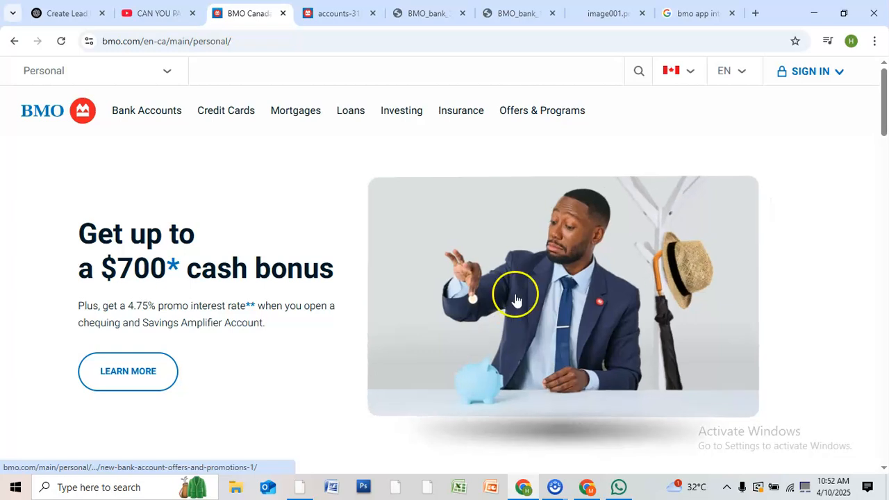
pyautogui.moveTo(477, 313)
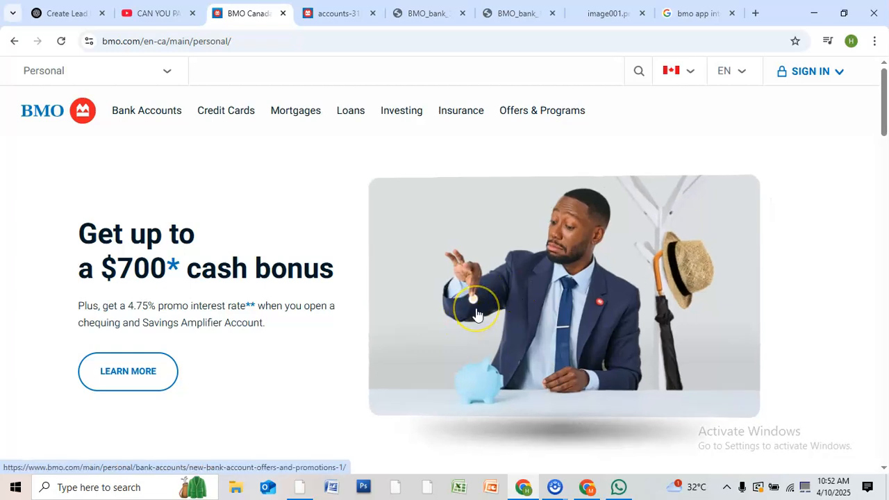
pyautogui.scroll(-3)
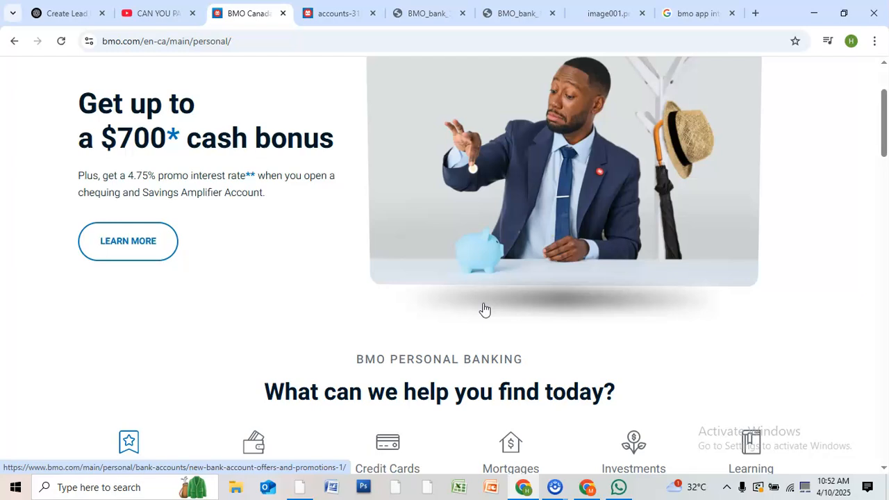
pyautogui.scroll(-3)
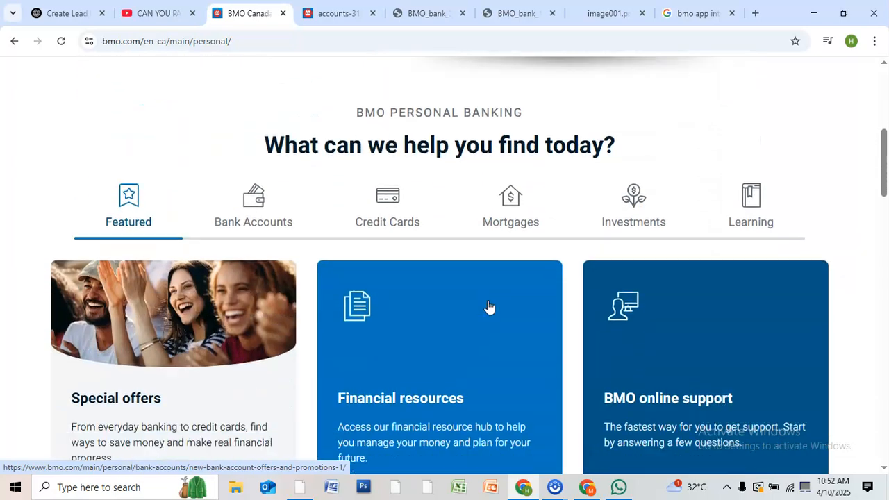